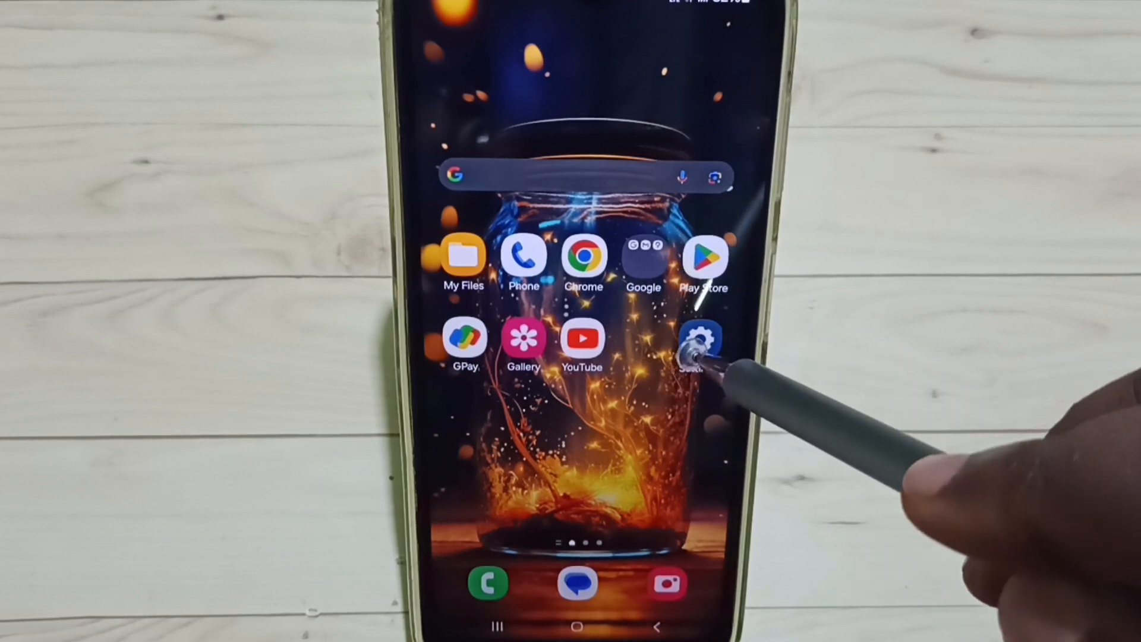
Step: Go from the home screen into Settings > Connections and choose Mobile networks
click(701, 337)
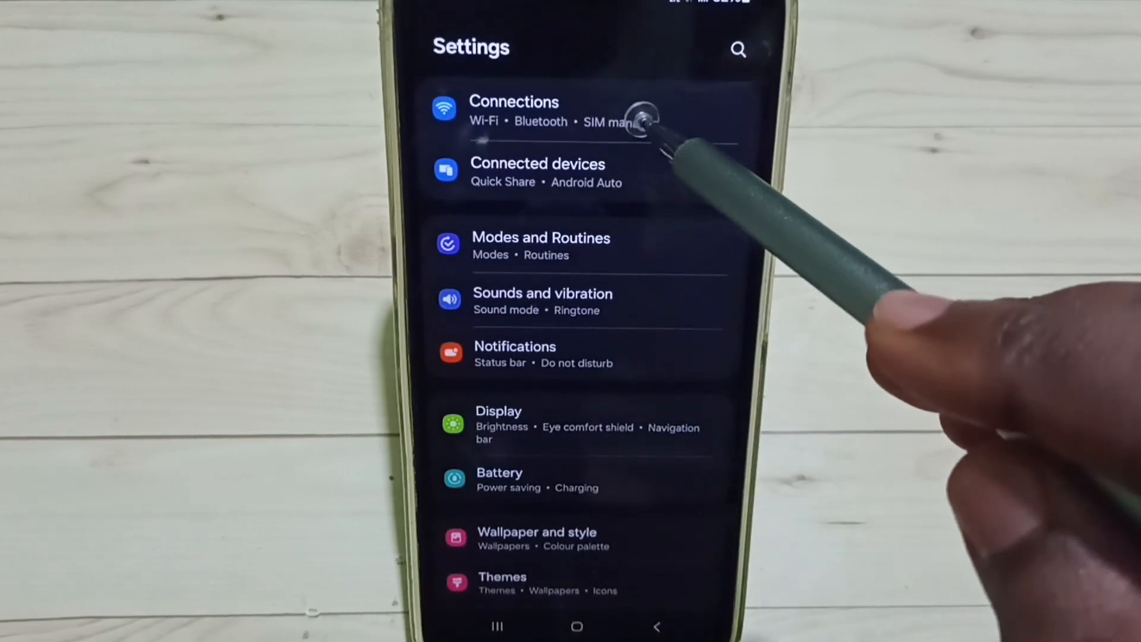
click(514, 111)
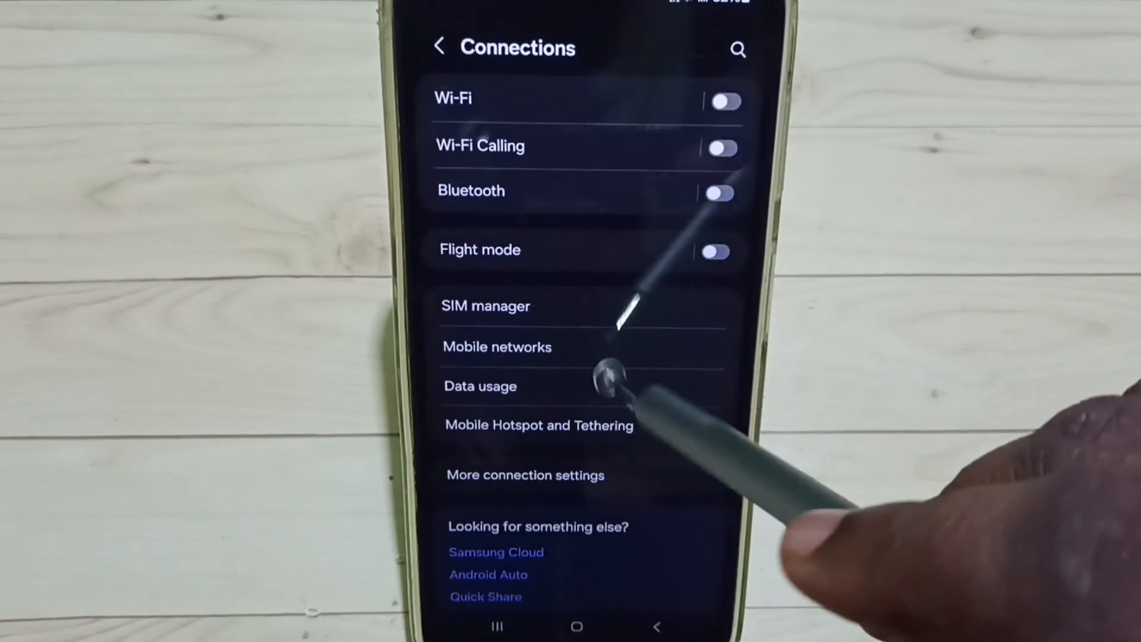
click(497, 346)
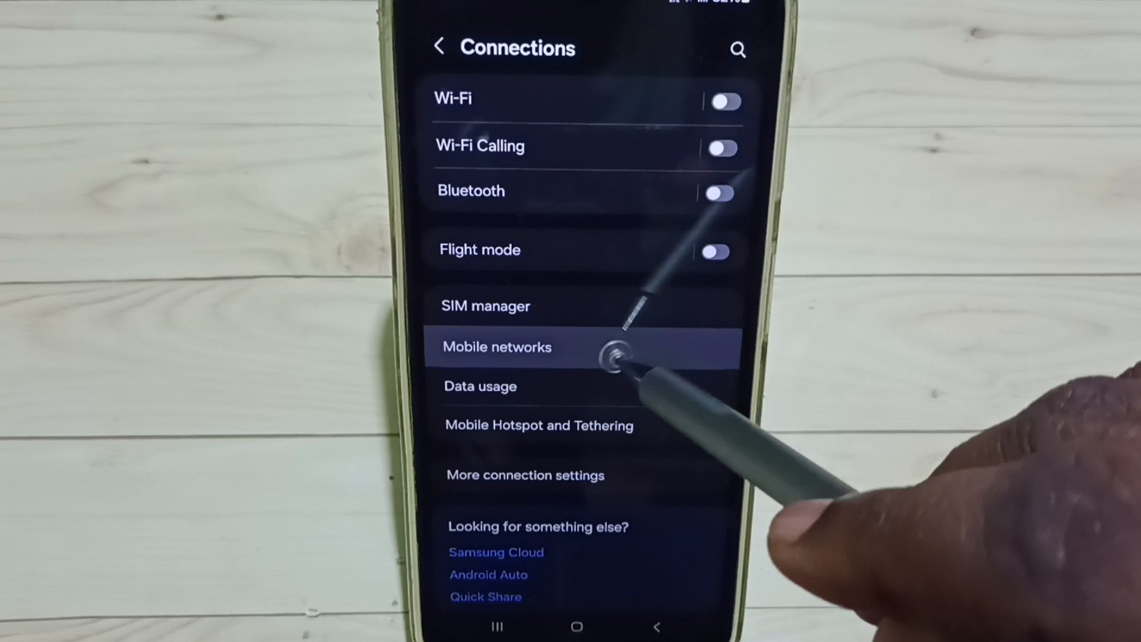
Step: Set network mode to 5G/LTE/3G/2G (auto connect), enable VoNR and Data roaming, then choose Network operators
click(496, 347)
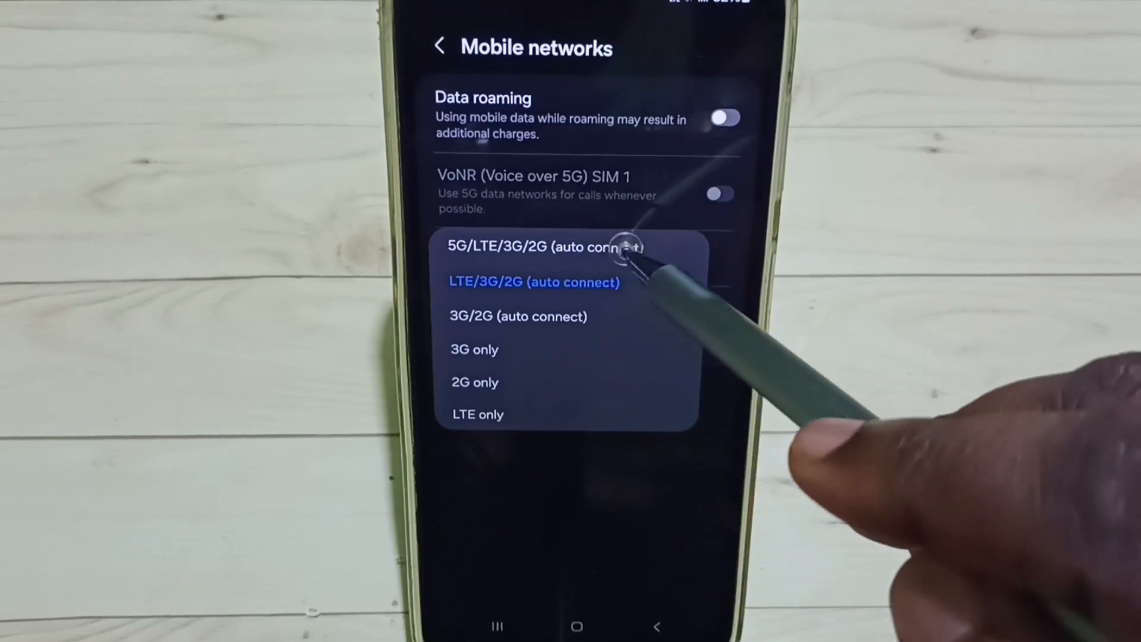
click(542, 246)
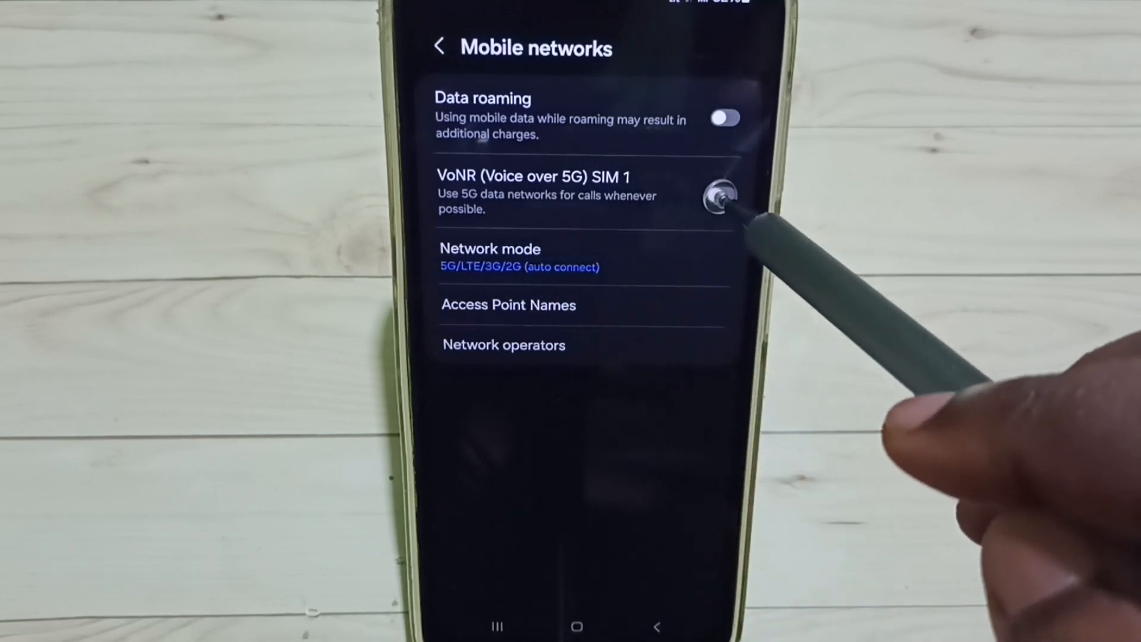
click(722, 194)
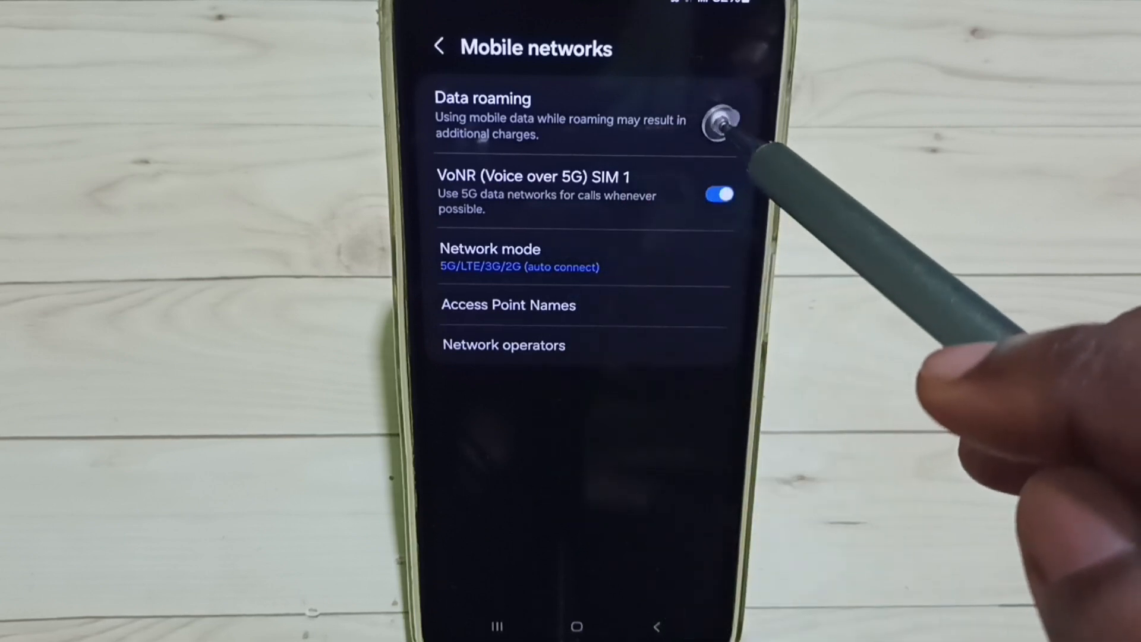
click(725, 117)
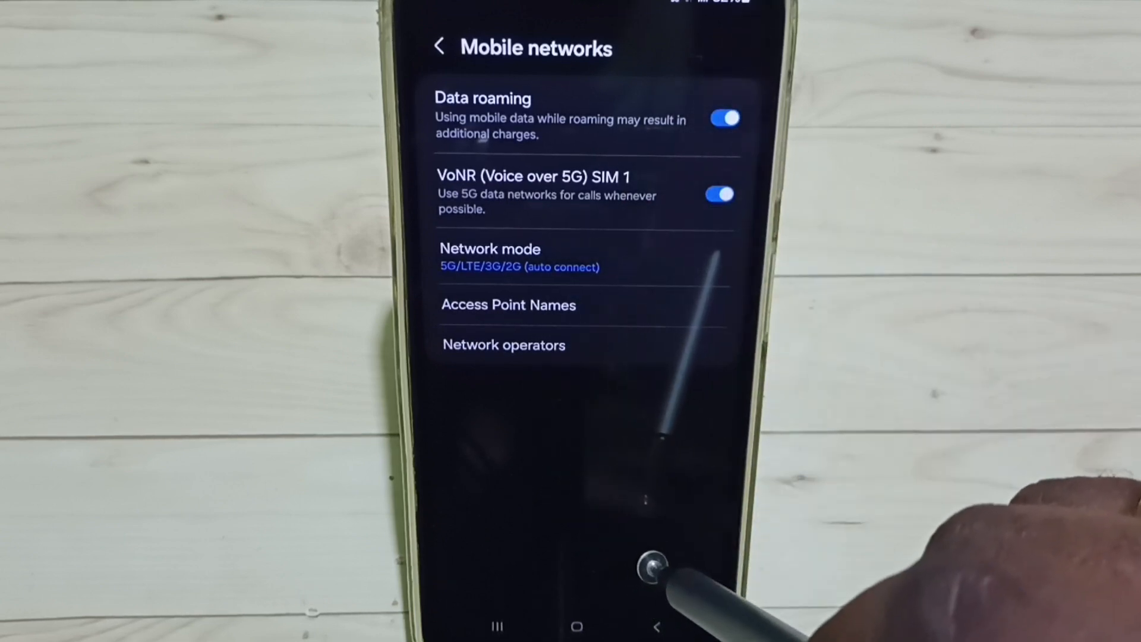
click(504, 344)
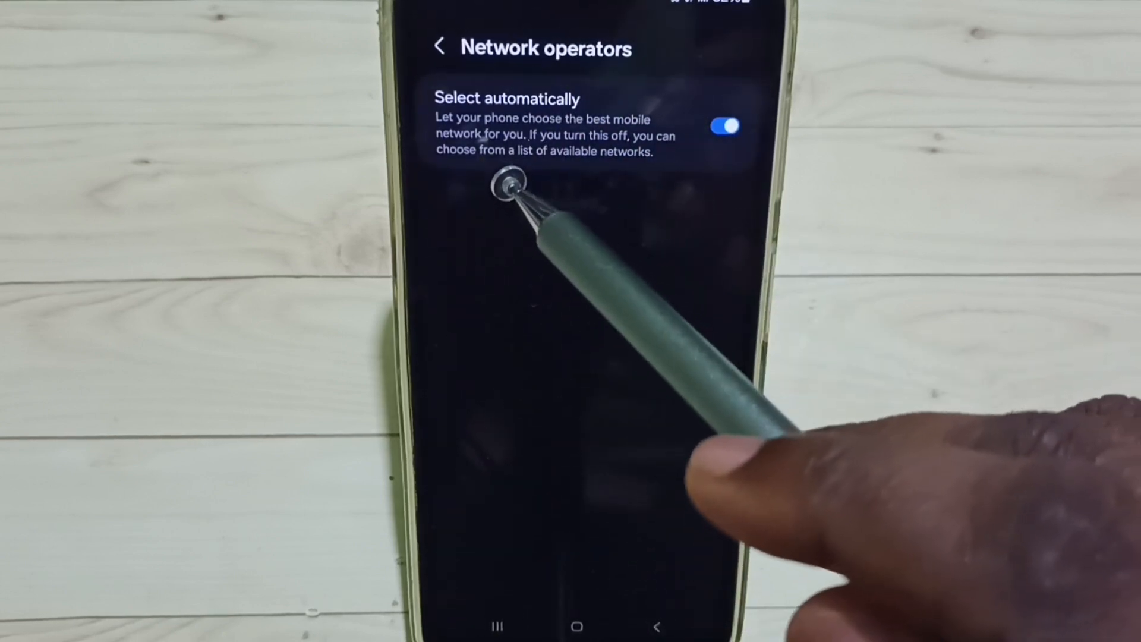
mouse_move(692, 167)
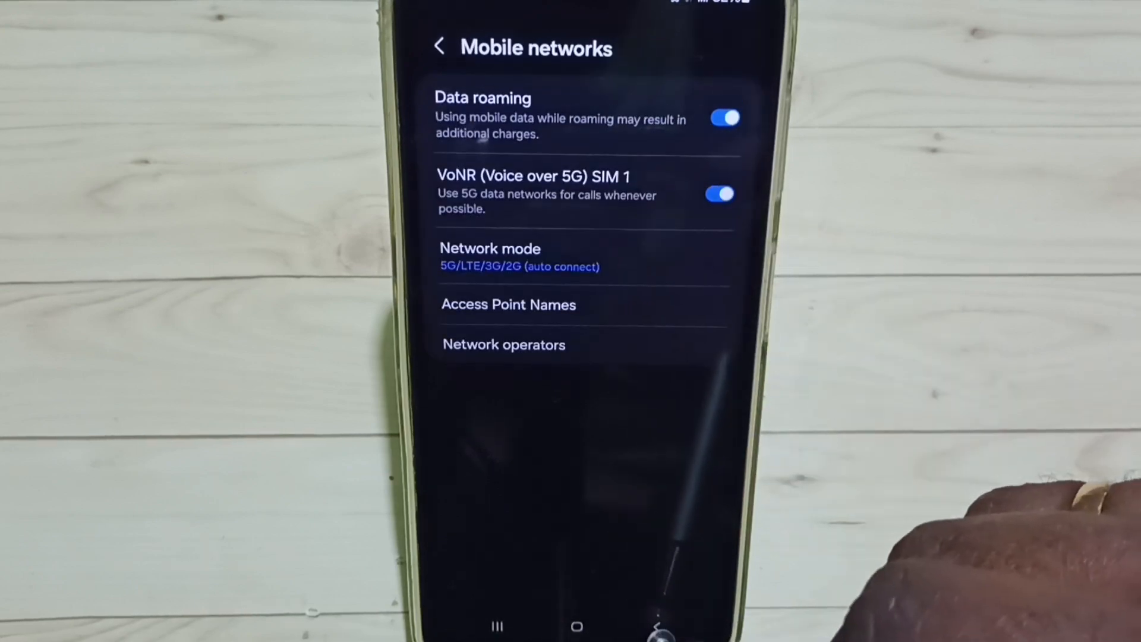
Step: Leave Network operators with automatic selection on and choose Data usage from Connections
click(440, 46)
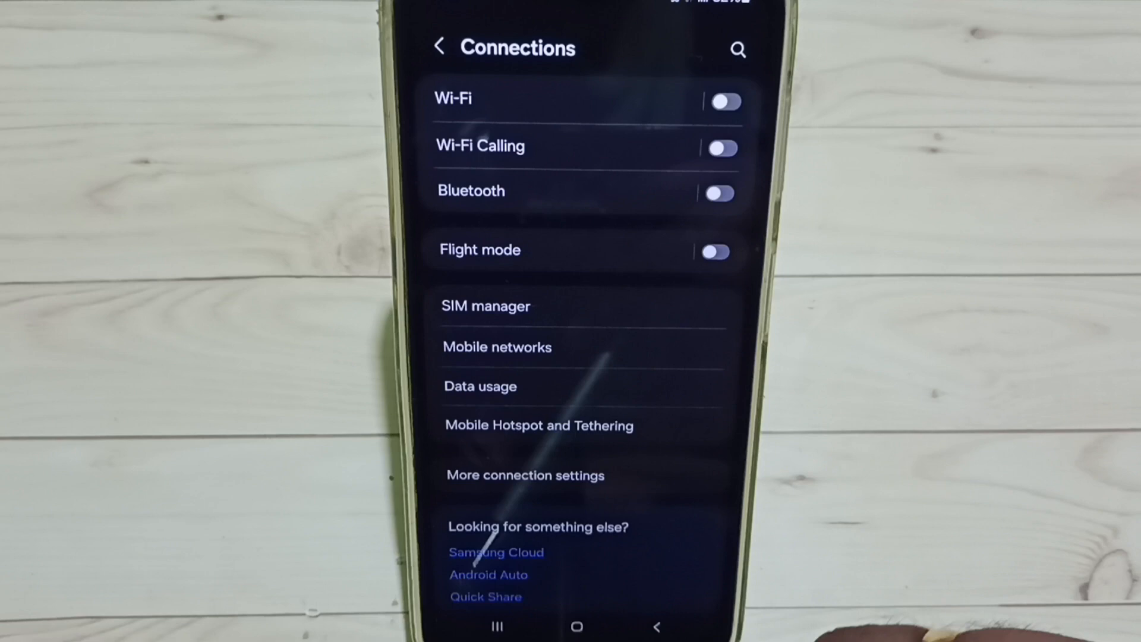
click(480, 386)
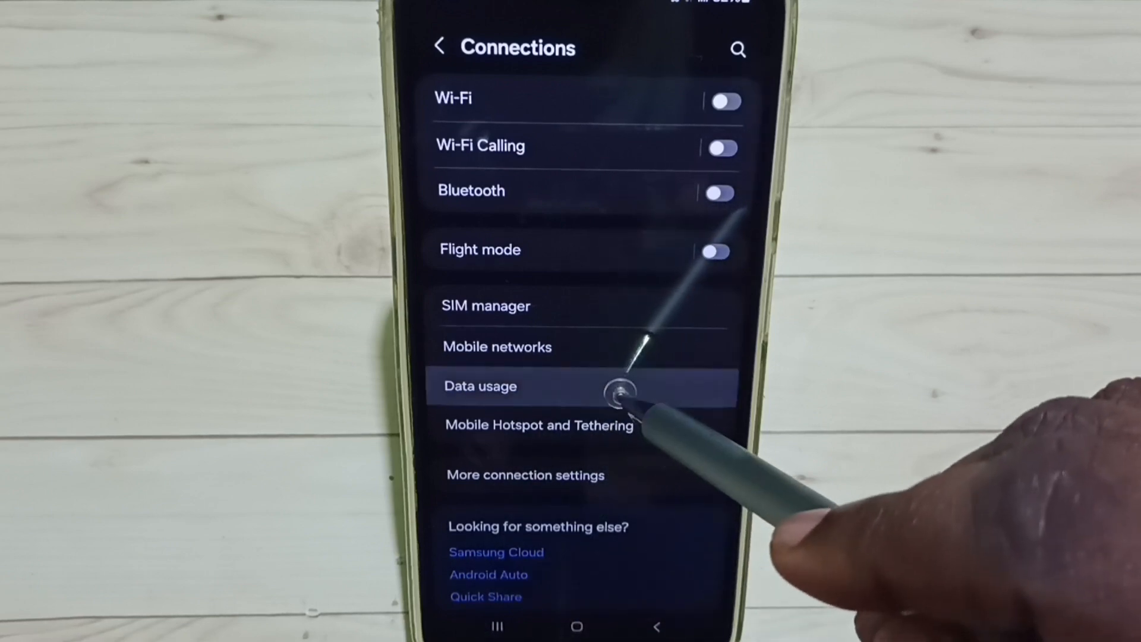
Step: Check Mobile data is on in Data usage, then back out to the main Settings list
click(480, 385)
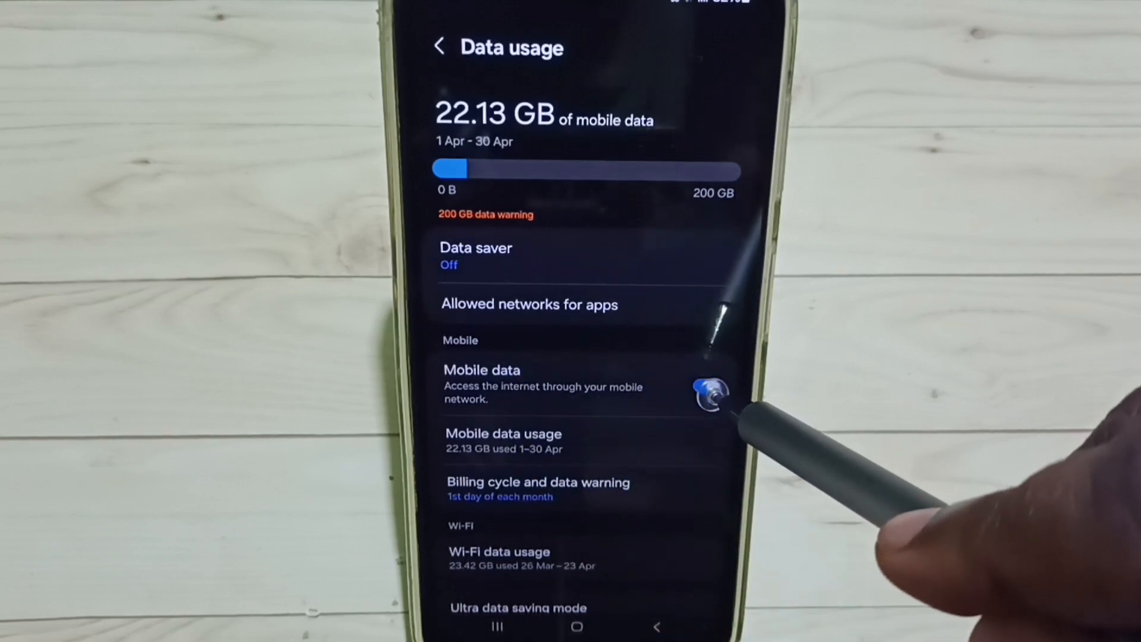
click(439, 46)
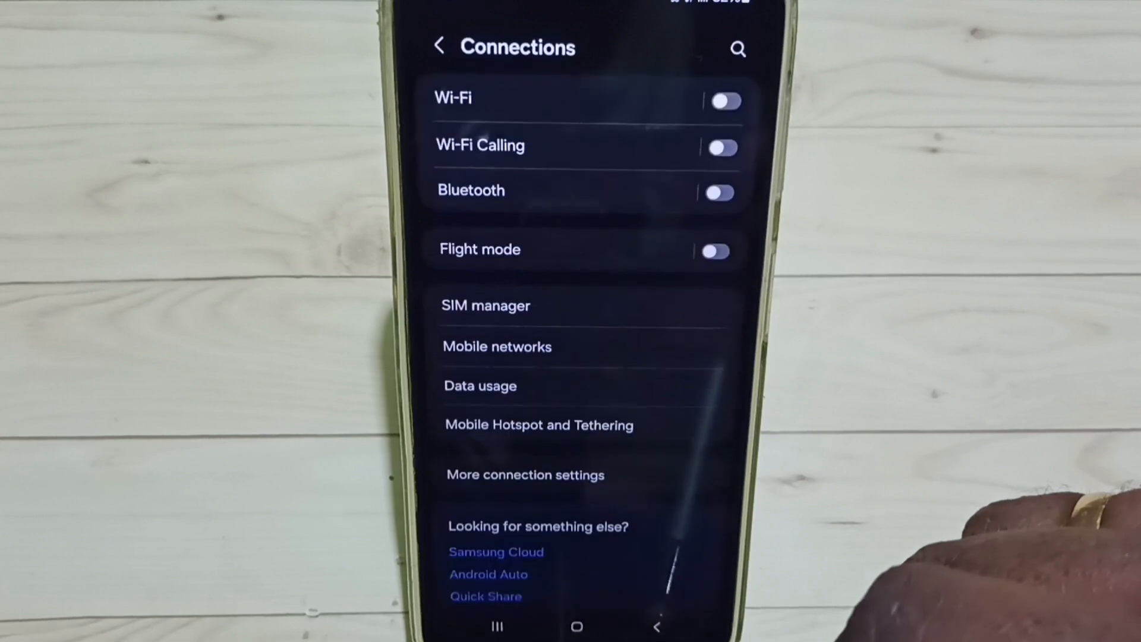
click(439, 46)
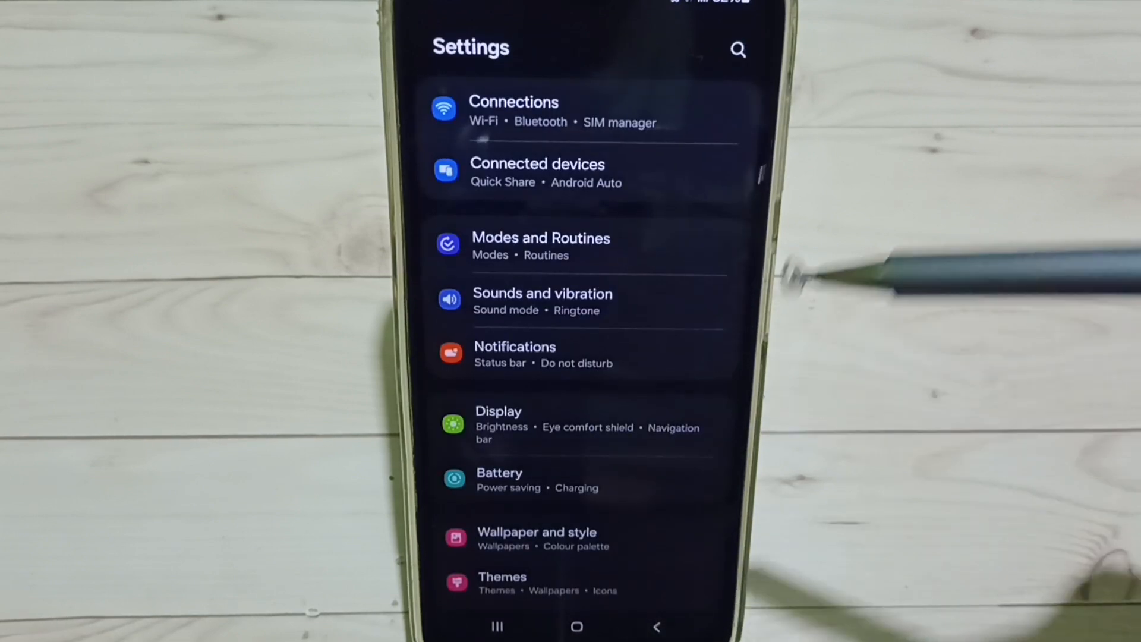